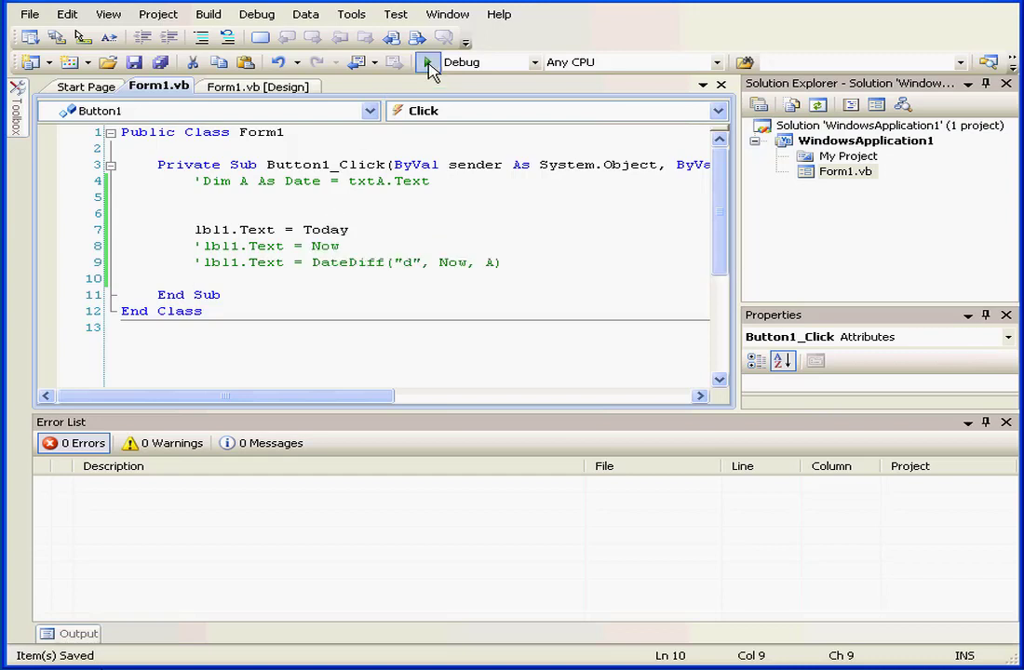
- Start debugging and try Button1 on the running Form1 so the label shows Today
{"action": "left_click", "coordinate": [424, 63]}
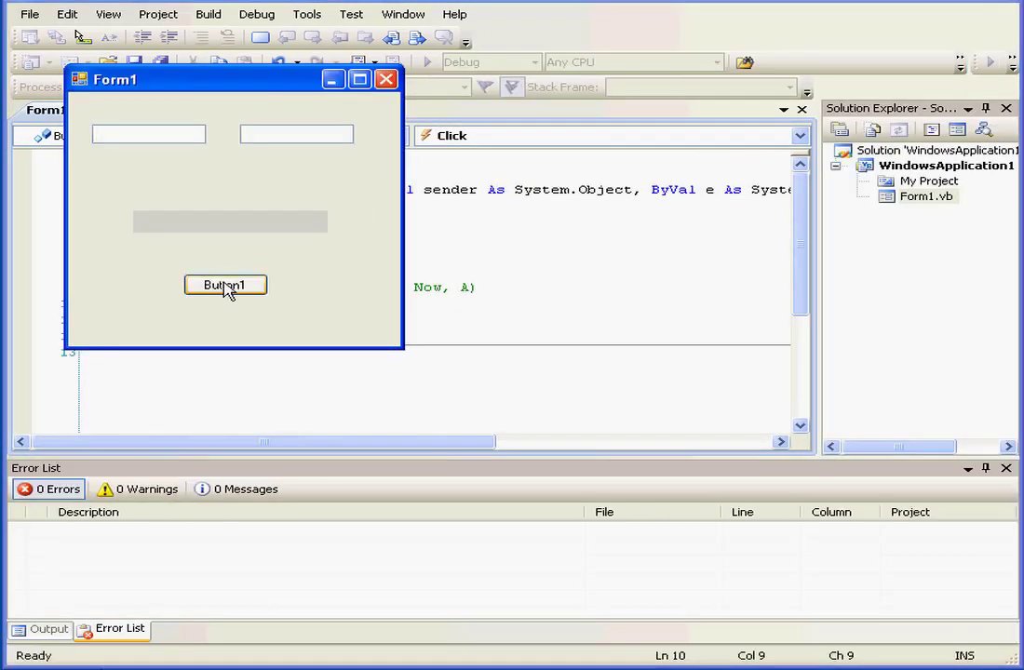
{"action": "left_click", "coordinate": [224, 285]}
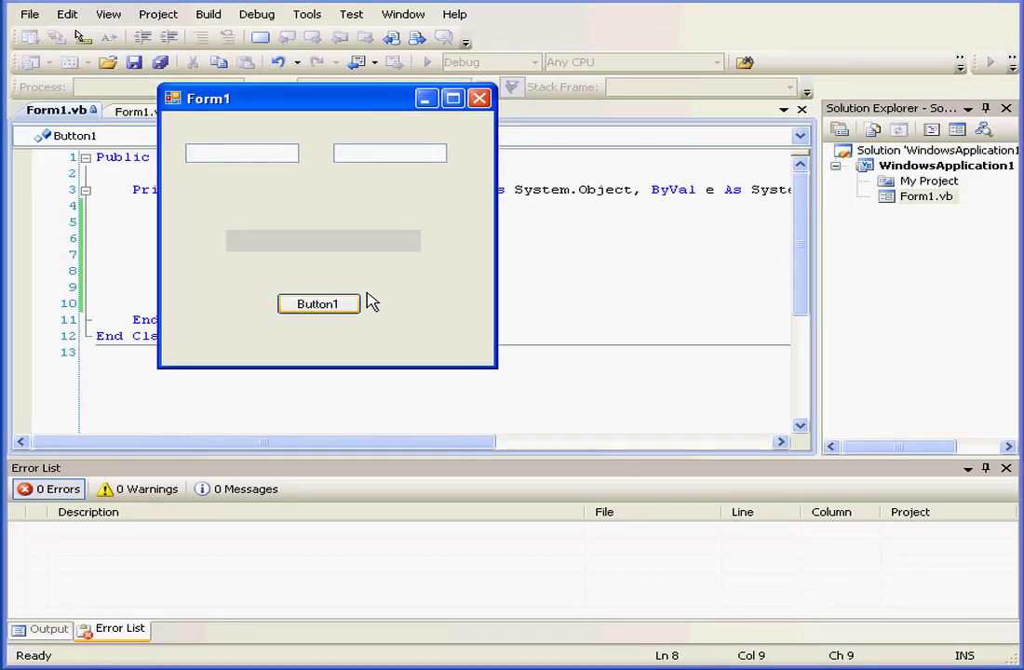
- Edit Button1_Click to read date A from txtA and set lbl1 to DateDiff("d", Now, A)
{"action": "left_click", "coordinate": [318, 303]}
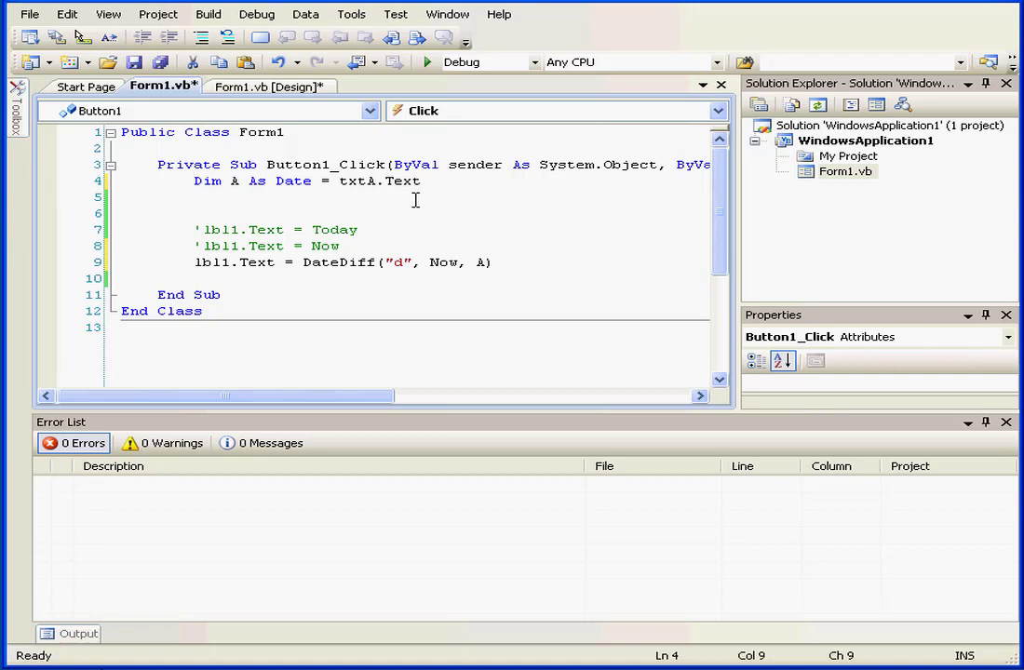
{"action": "mouse_move", "coordinate": [369, 235]}
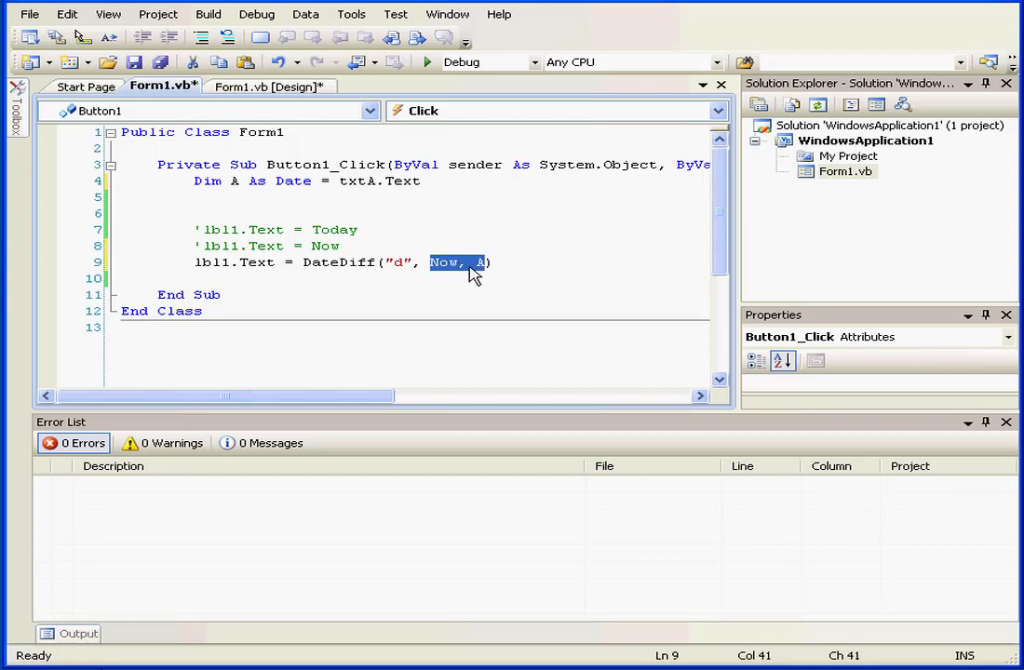
{"action": "mouse_move", "coordinate": [451, 274]}
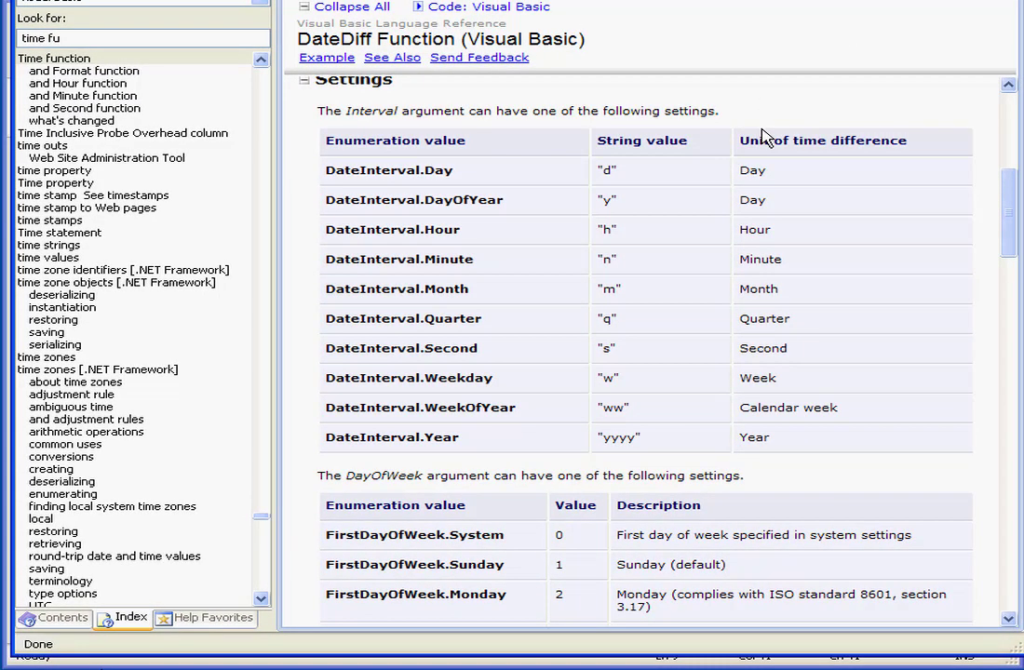
{"action": "mouse_move", "coordinate": [703, 149]}
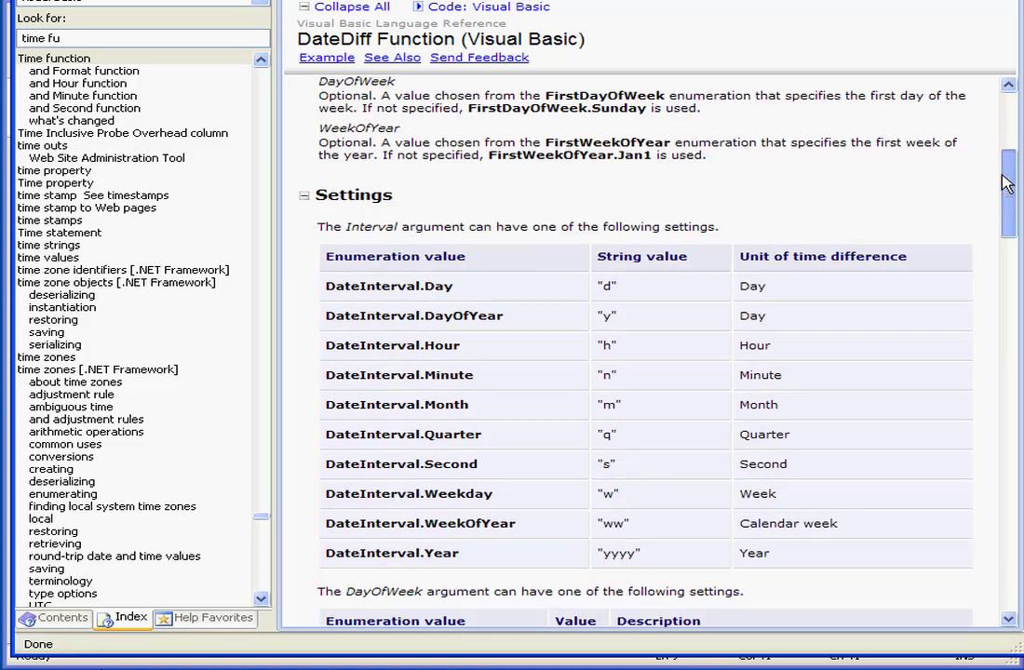
- Scroll the DateDiff Function (Visual Basic) help topic down to the interval Settings table
{"action": "scroll", "scroll_direction": "down", "scroll_amount": 3}
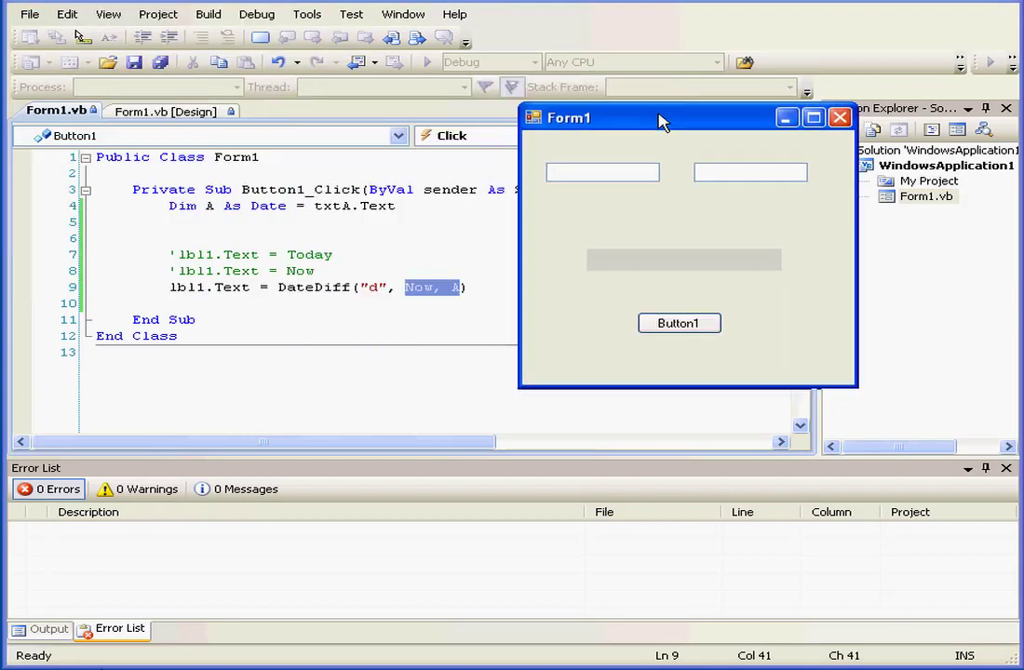
- Enter 12/31/2008, compute 281 days with Button1, then close Form1
{"action": "left_click_drag", "start_coordinate": [661, 117], "coordinate": [633, 113]}
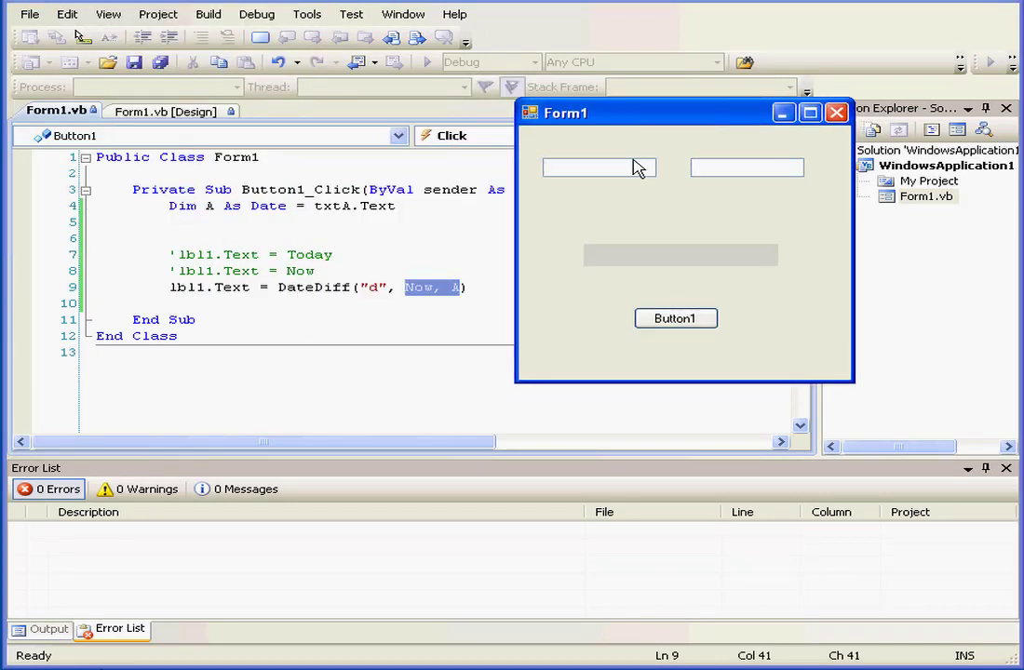
{"action": "type", "text": "12/"}
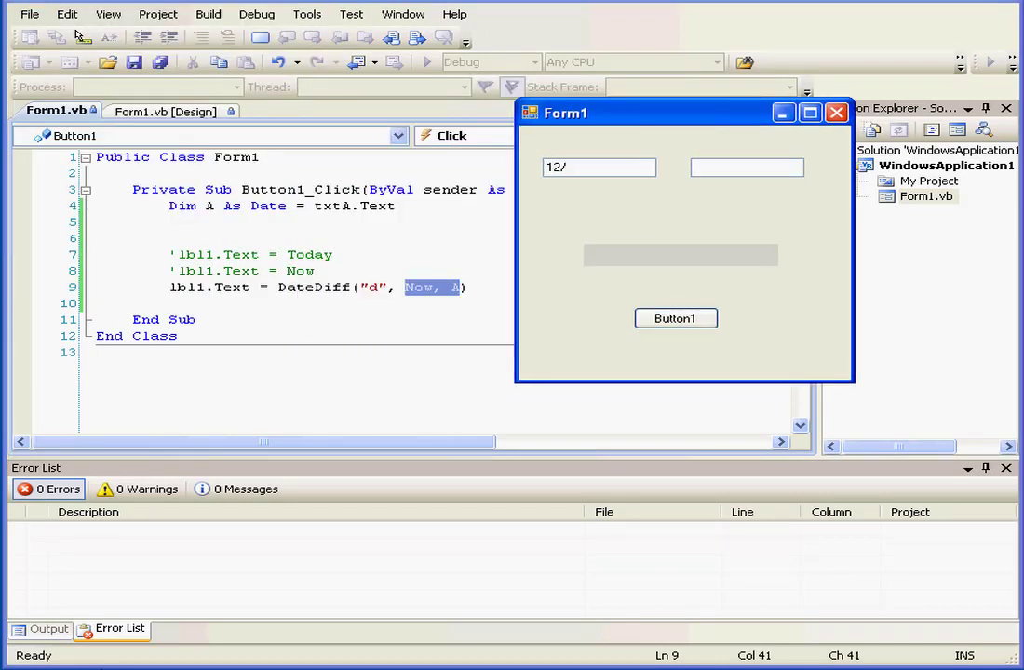
{"action": "type", "text": "31/2008"}
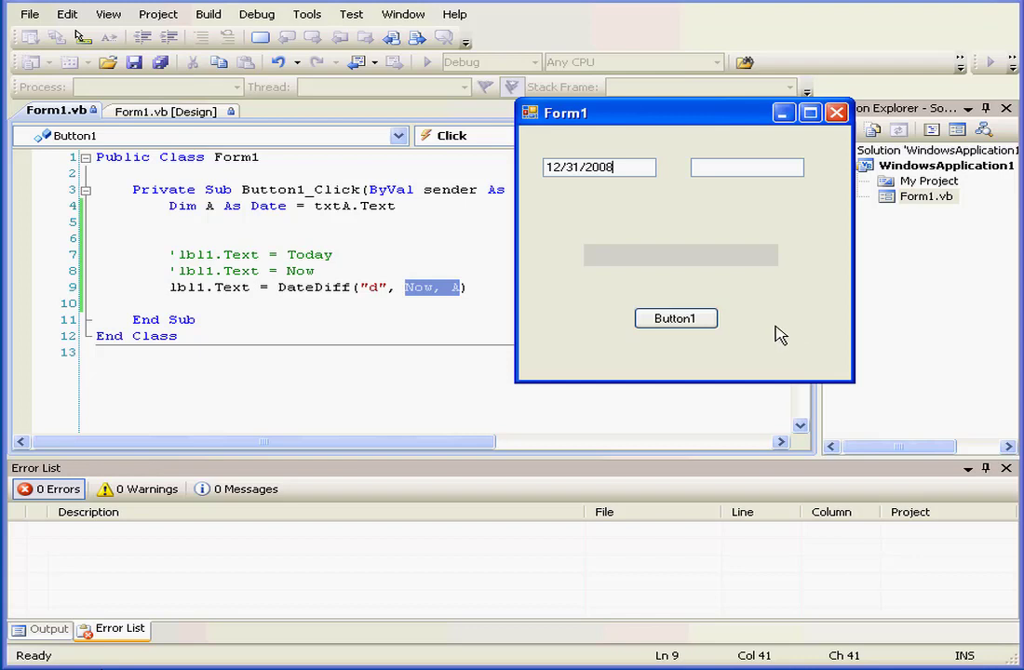
{"action": "left_click", "coordinate": [676, 318]}
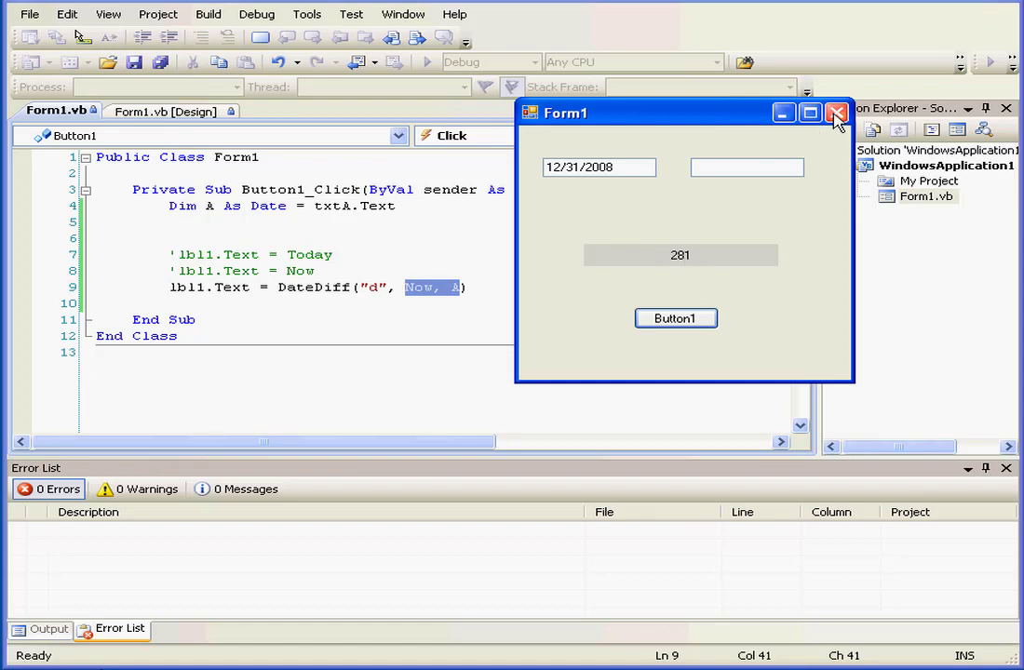
{"action": "left_click", "coordinate": [834, 112]}
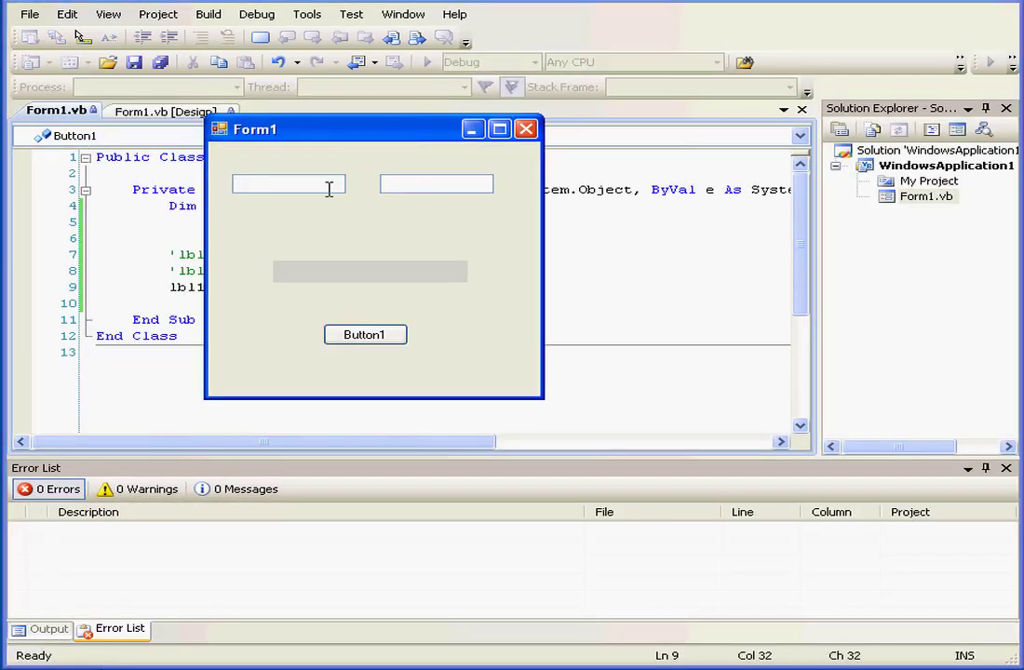
- Enter 12/31/2008, compute the falling seconds count near 24314611 several times, then close Form1
{"action": "type", "text": "12/31/2008"}
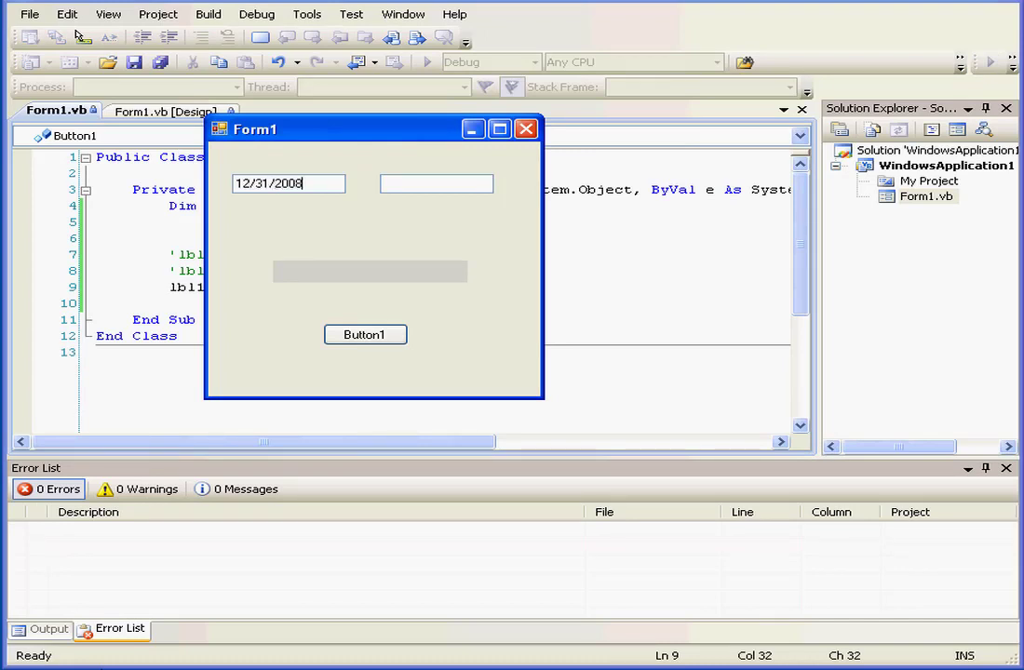
{"action": "left_click", "coordinate": [365, 335]}
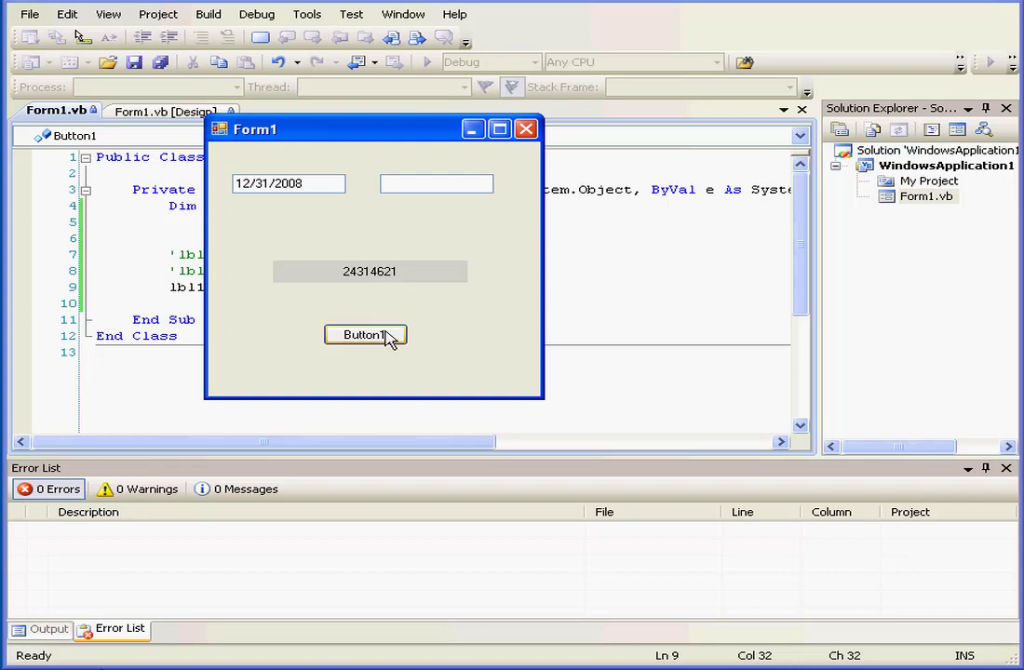
{"action": "left_click", "coordinate": [365, 335]}
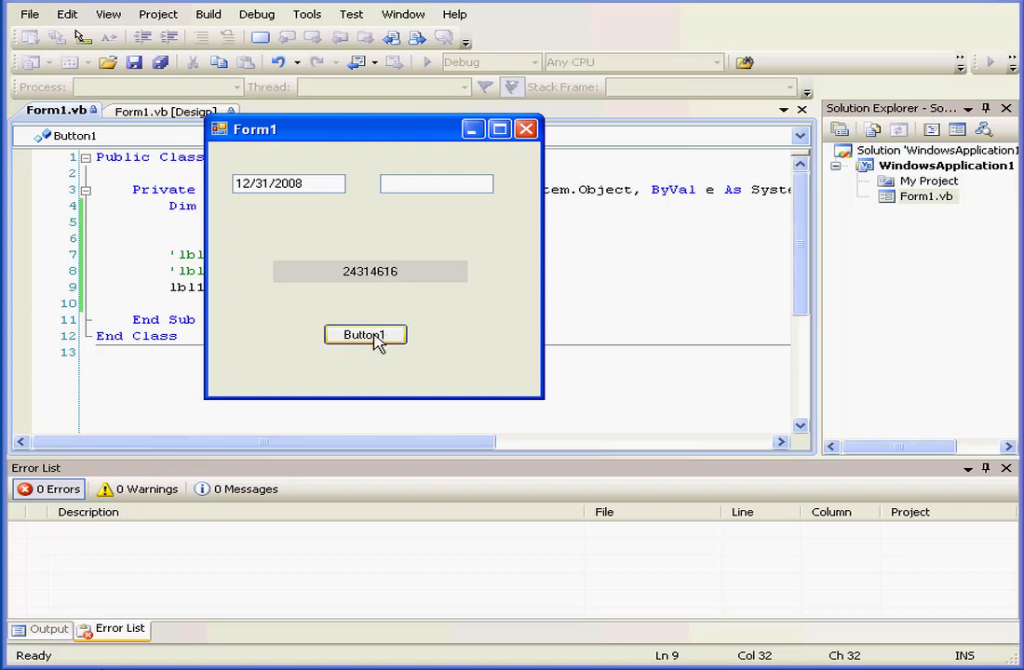
{"action": "left_click", "coordinate": [365, 335]}
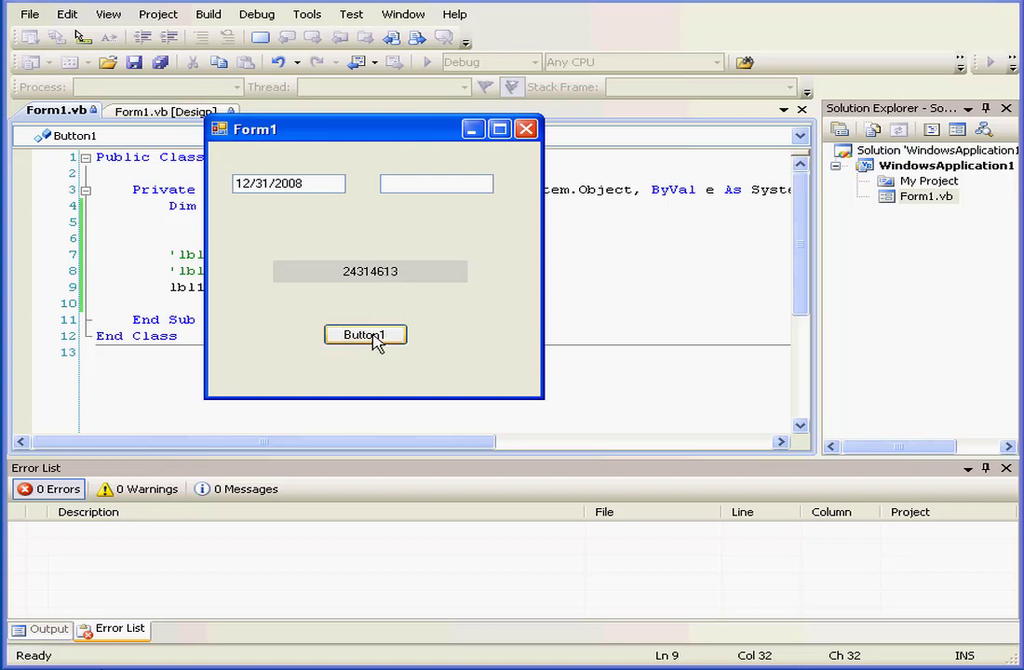
{"action": "left_click", "coordinate": [365, 335]}
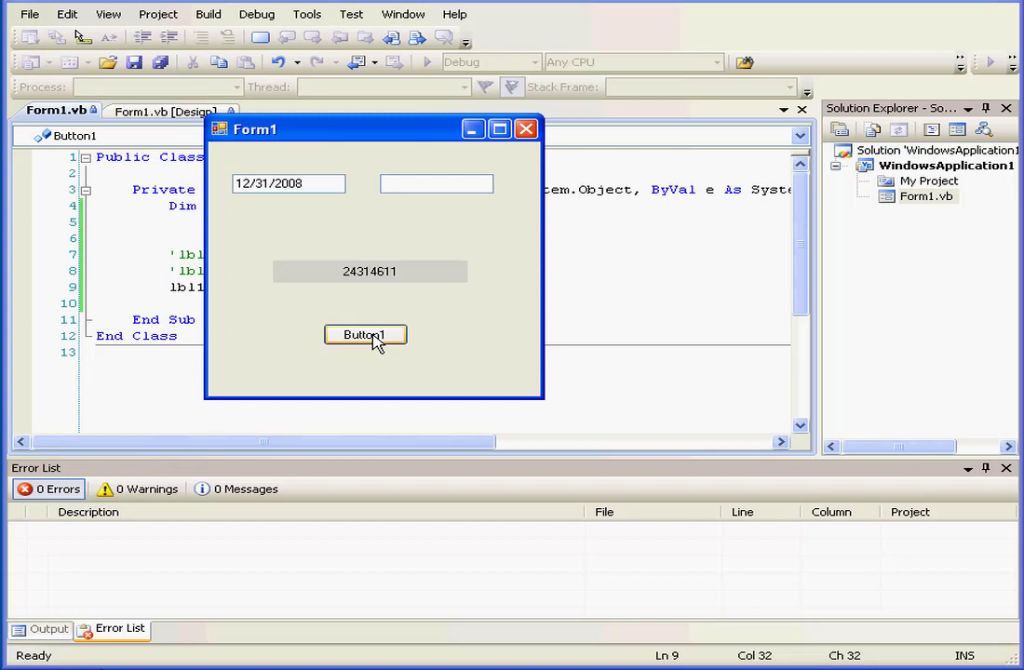
{"action": "mouse_move", "coordinate": [363, 339]}
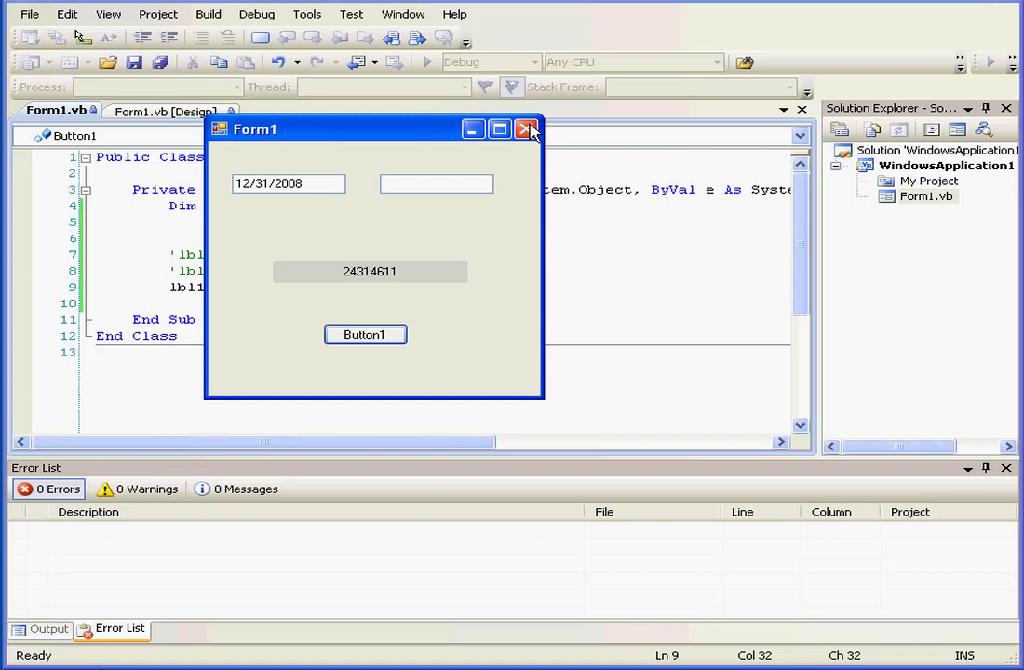
{"action": "left_click", "coordinate": [529, 129]}
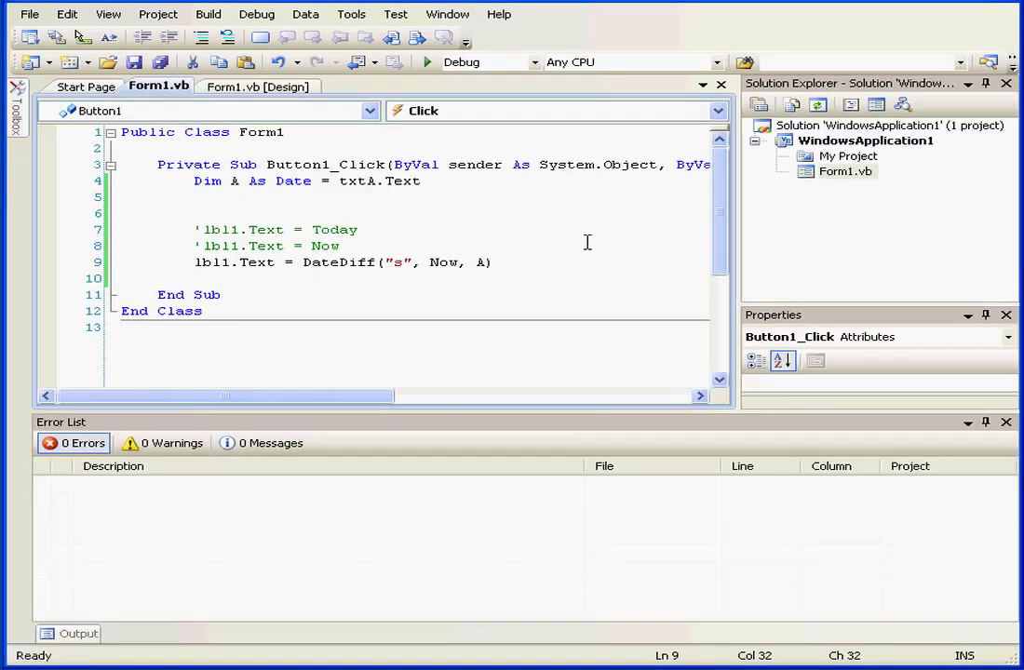